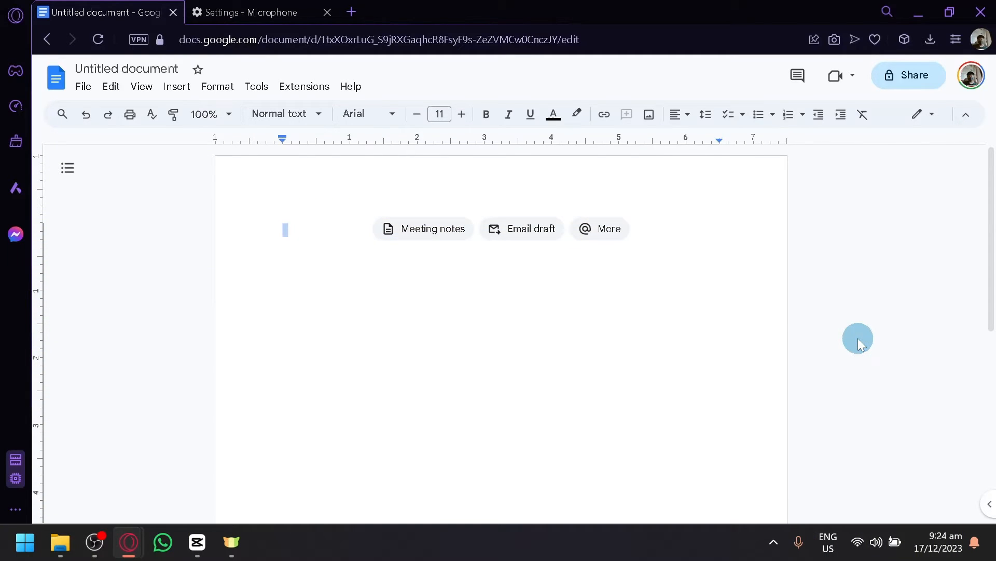
mouse_move(777, 331)
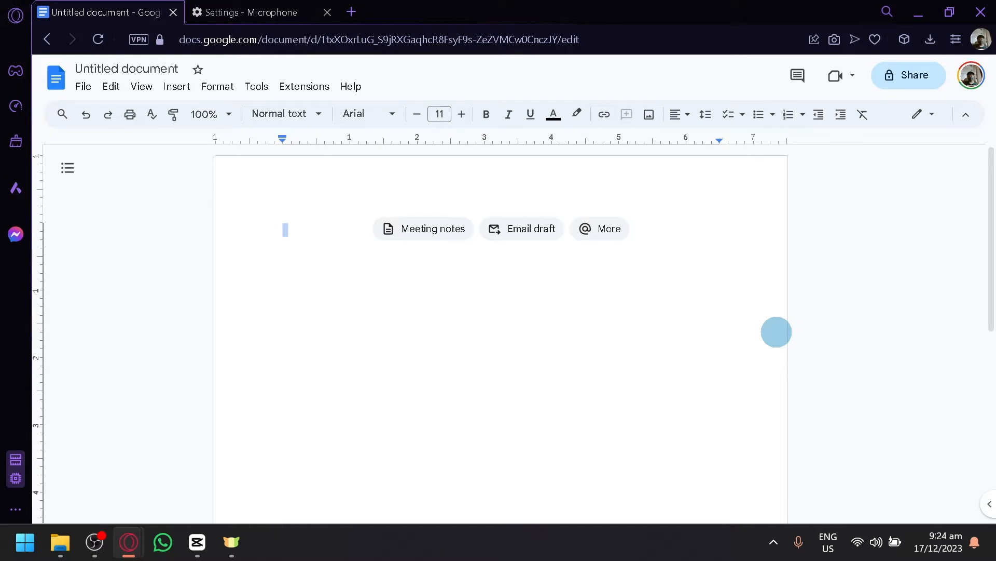
mouse_move(240, 432)
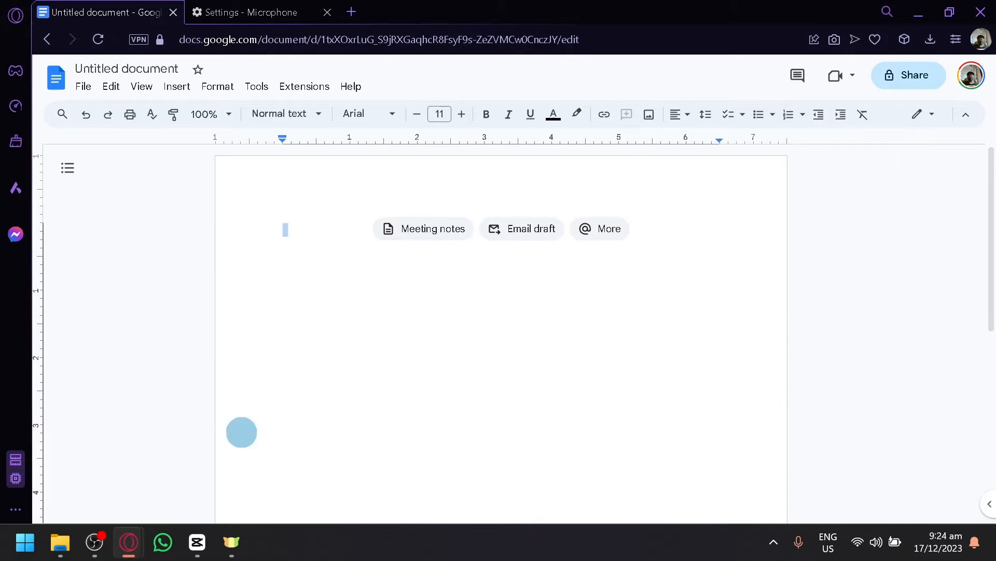
mouse_move(383, 261)
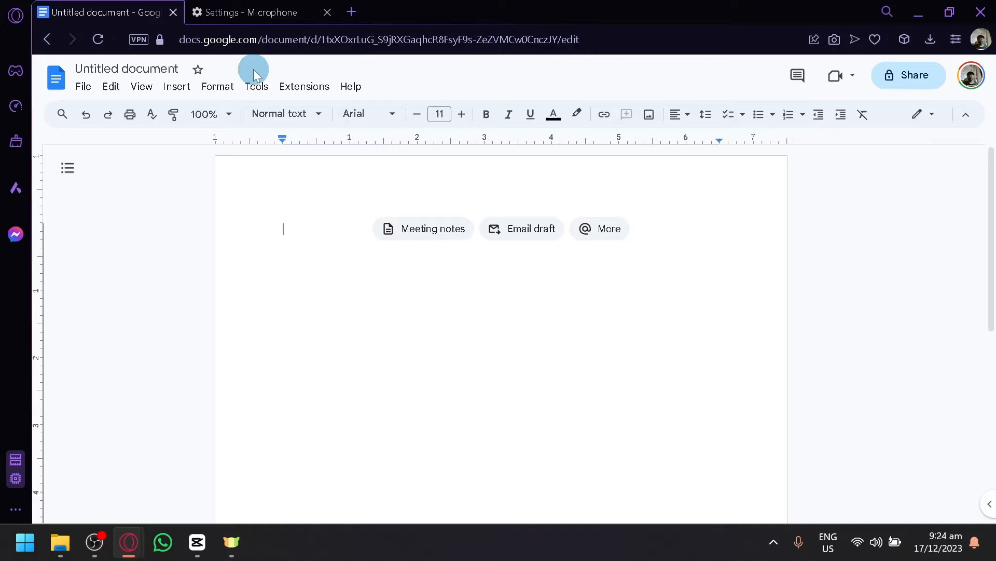
Reach Opera GX's Site settings through the menu, Settings and Privacy & security
left_click(13, 16)
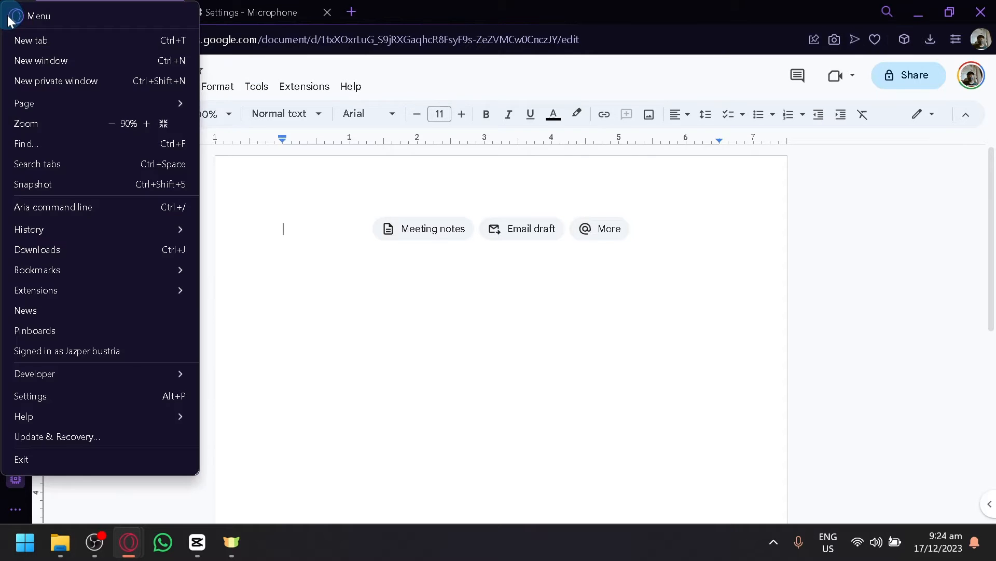
mouse_move(95, 416)
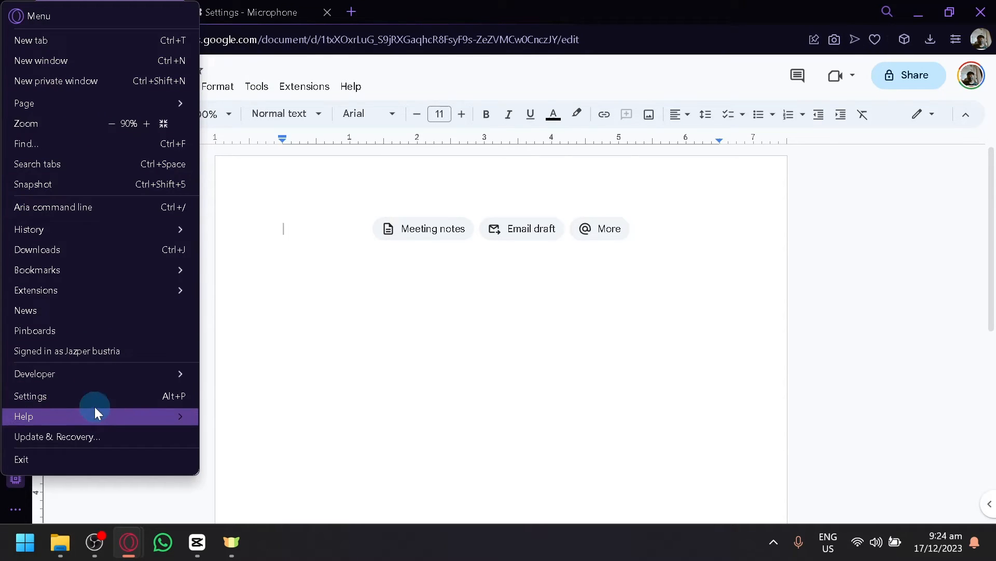
left_click(30, 396)
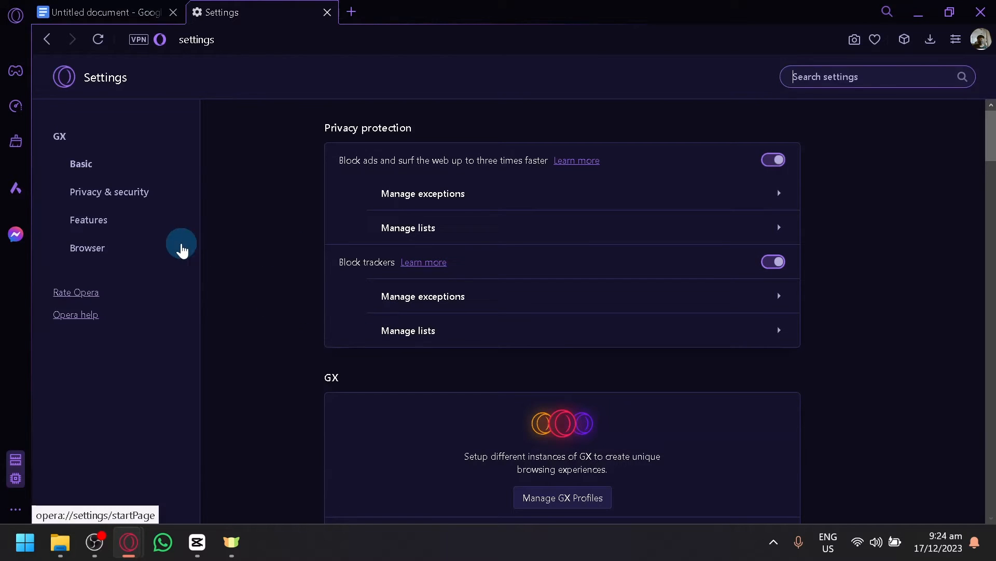
mouse_move(268, 248)
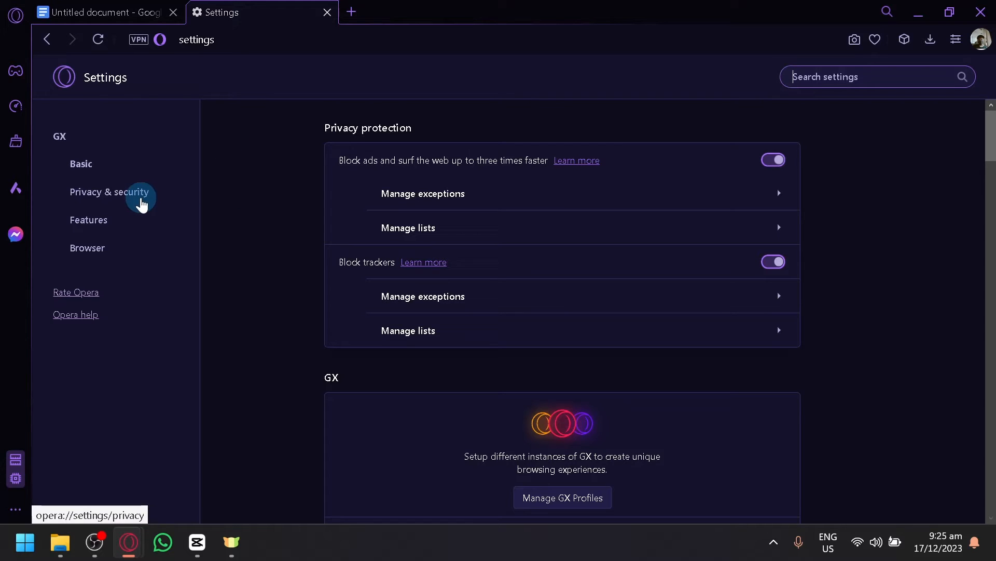
mouse_move(216, 61)
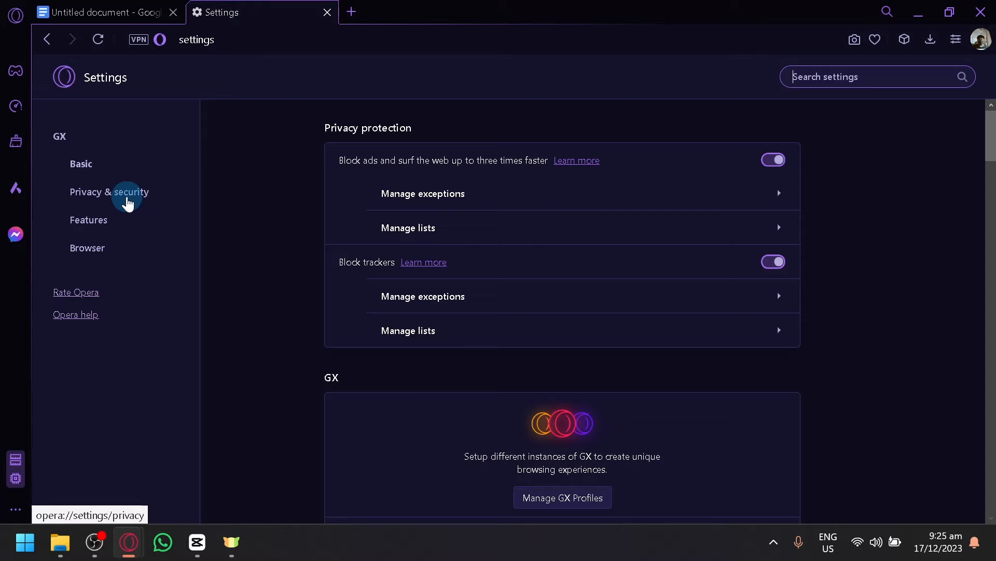
left_click(109, 191)
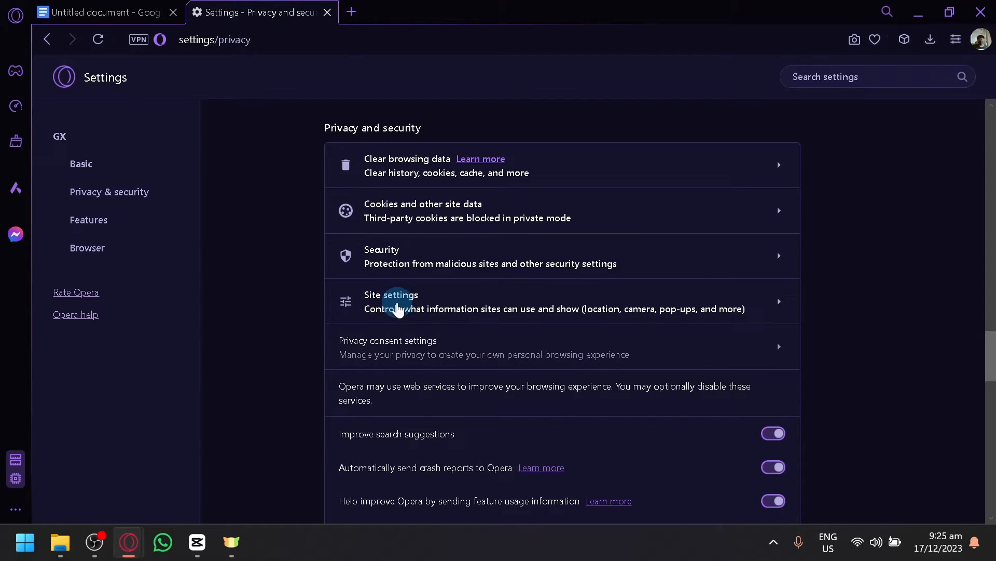
left_click(390, 294)
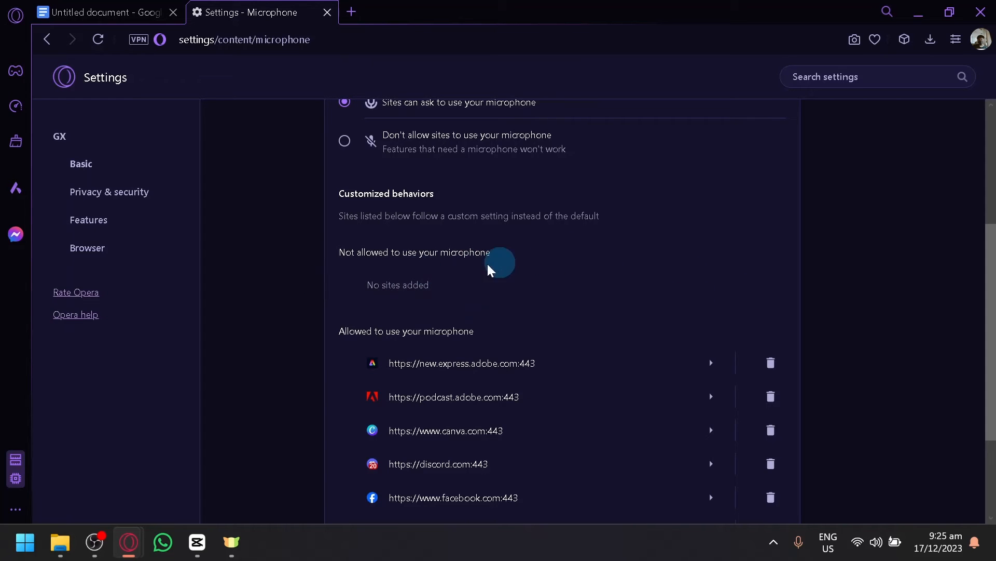
mouse_move(757, 294)
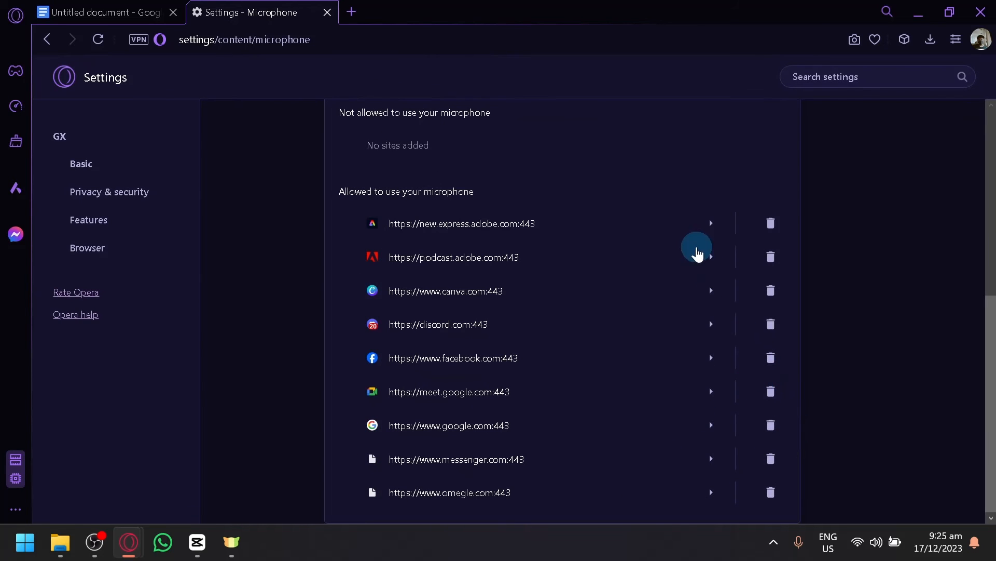
mouse_move(425, 211)
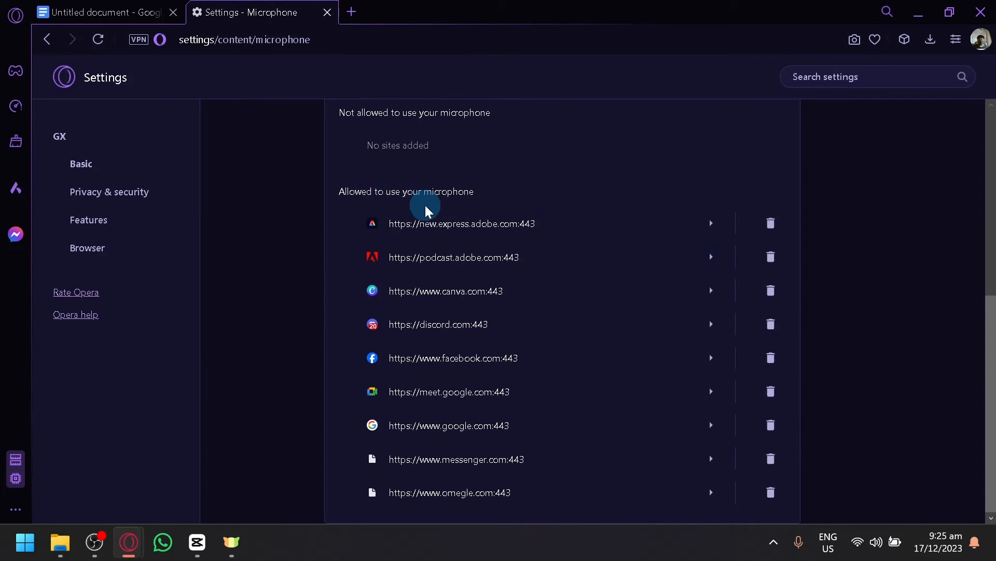
Scroll the Microphone permission lists to confirm no site is blocked
scroll("up", 3)
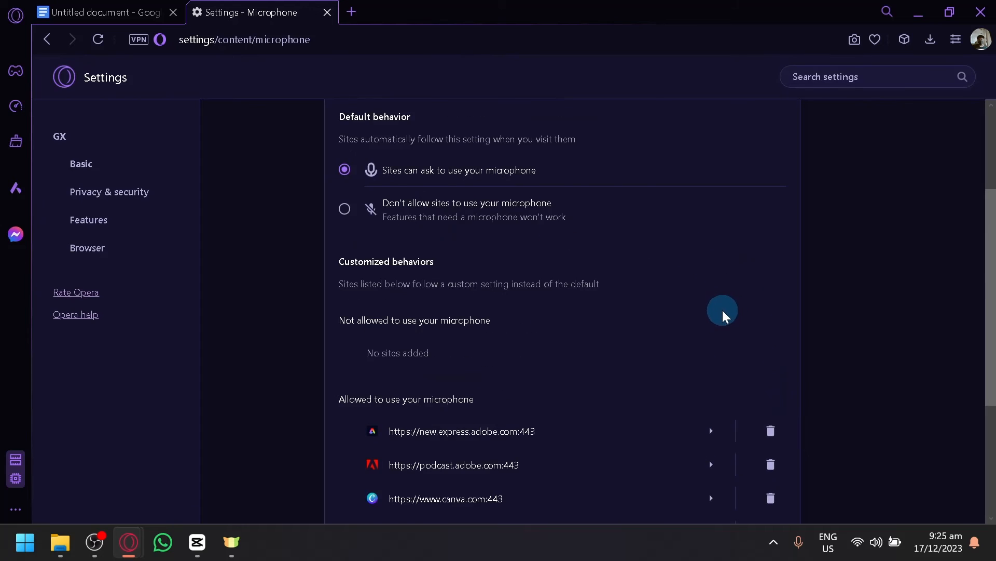
Return to the Untitled document and close the Settings - Microphone tab
left_click(102, 12)
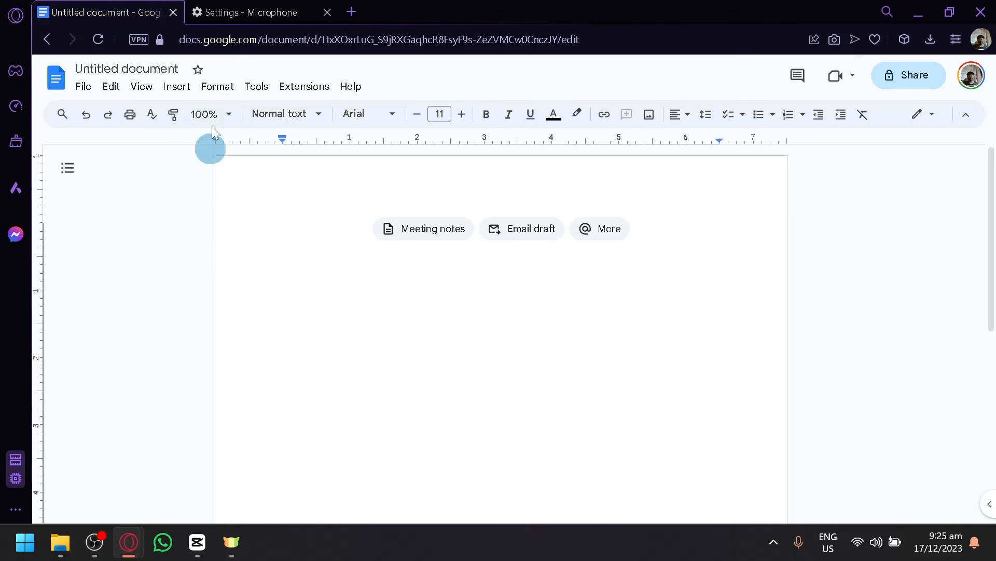
mouse_move(327, 13)
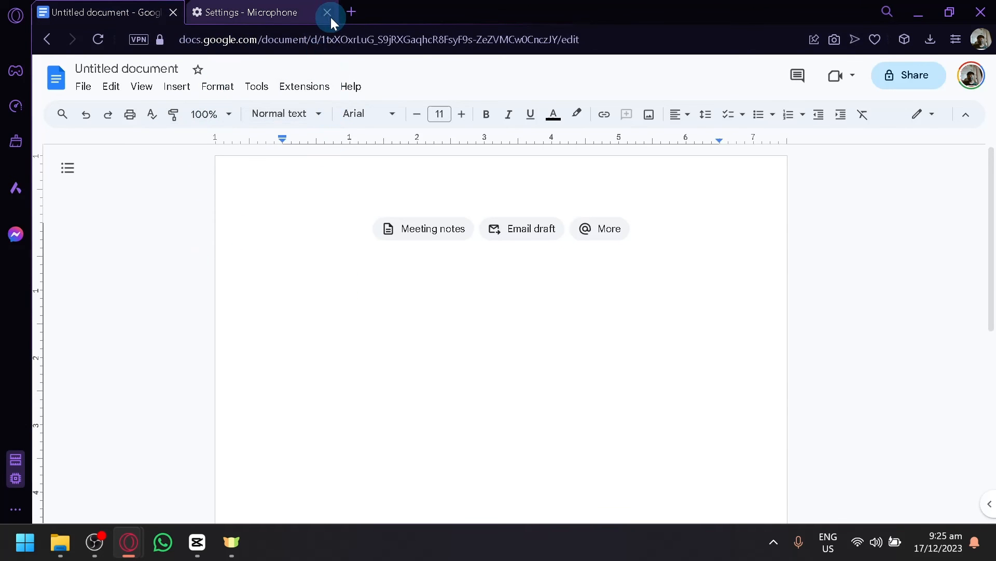
left_click(327, 12)
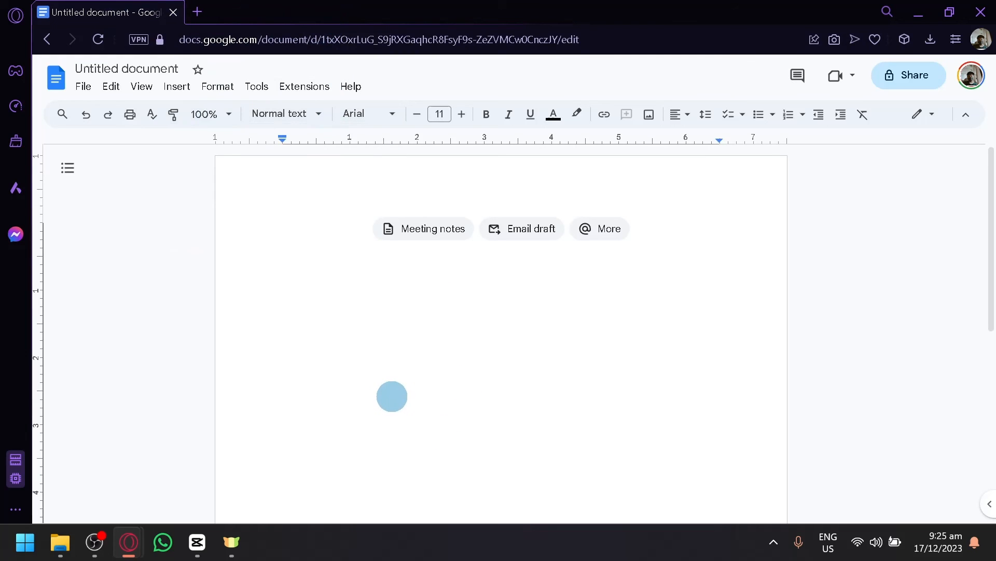
mouse_move(250, 371)
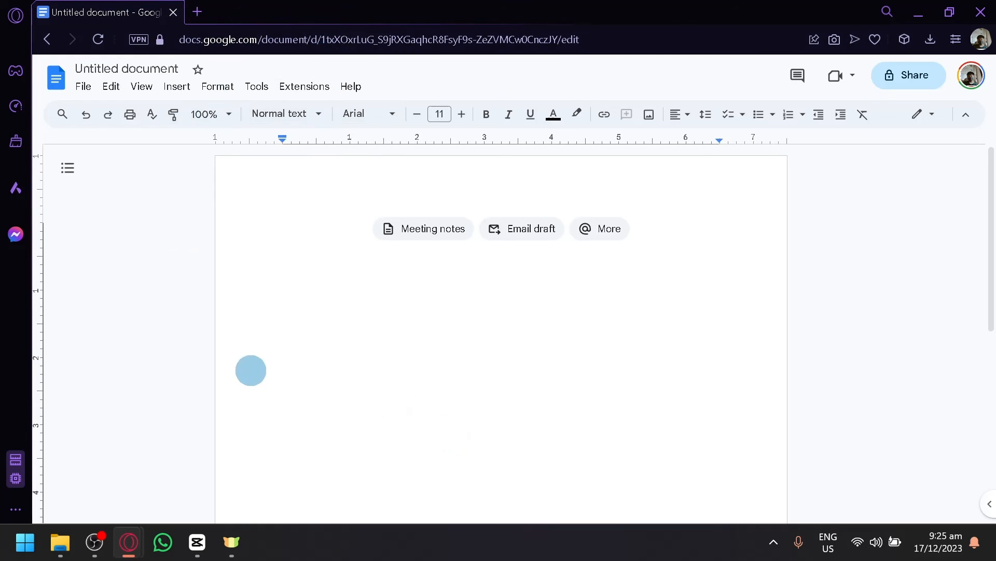